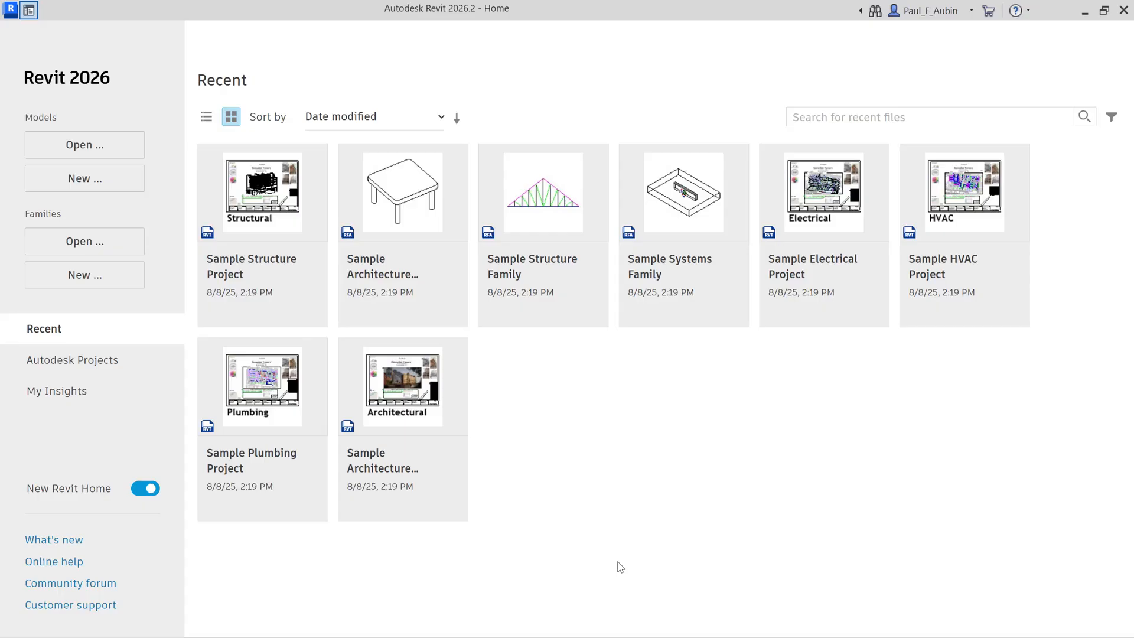
{"action": "mouse_move", "coordinate": [644, 504]}
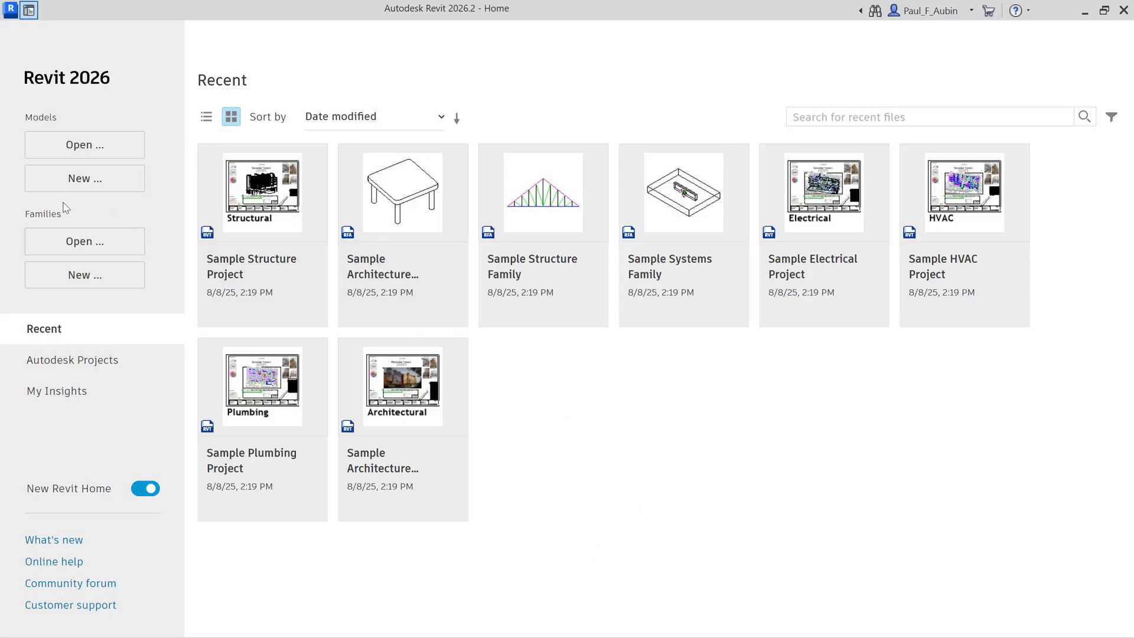
{"action": "mouse_move", "coordinate": [84, 178]}
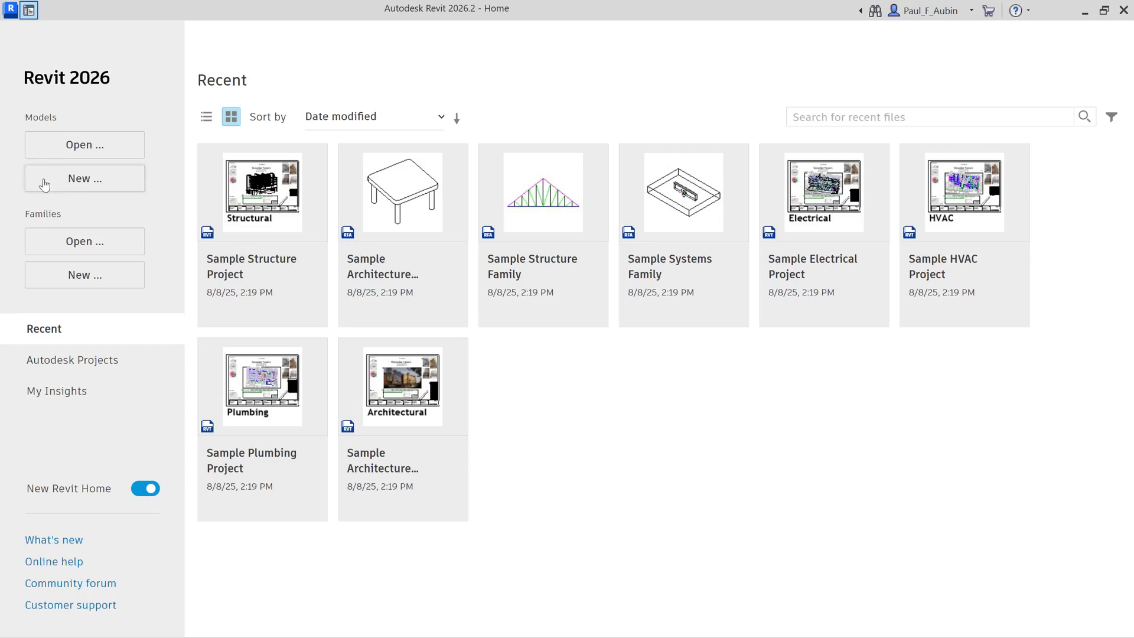
- Create a new project from the Imperial Multi-discipline template
{"action": "left_click", "coordinate": [84, 178]}
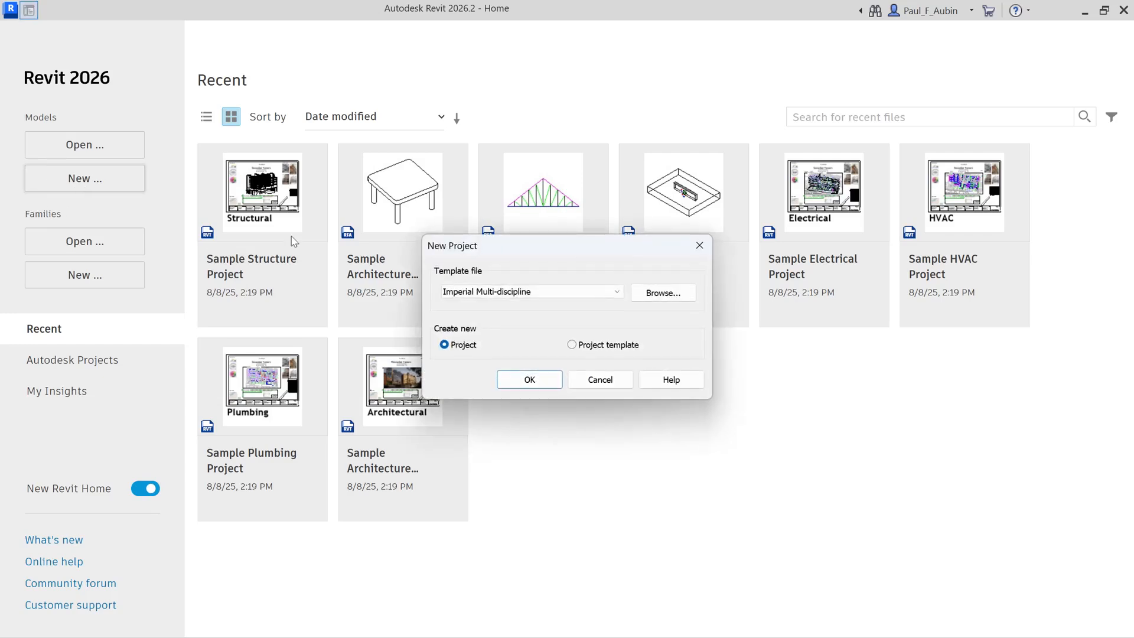
{"action": "left_click", "coordinate": [528, 291]}
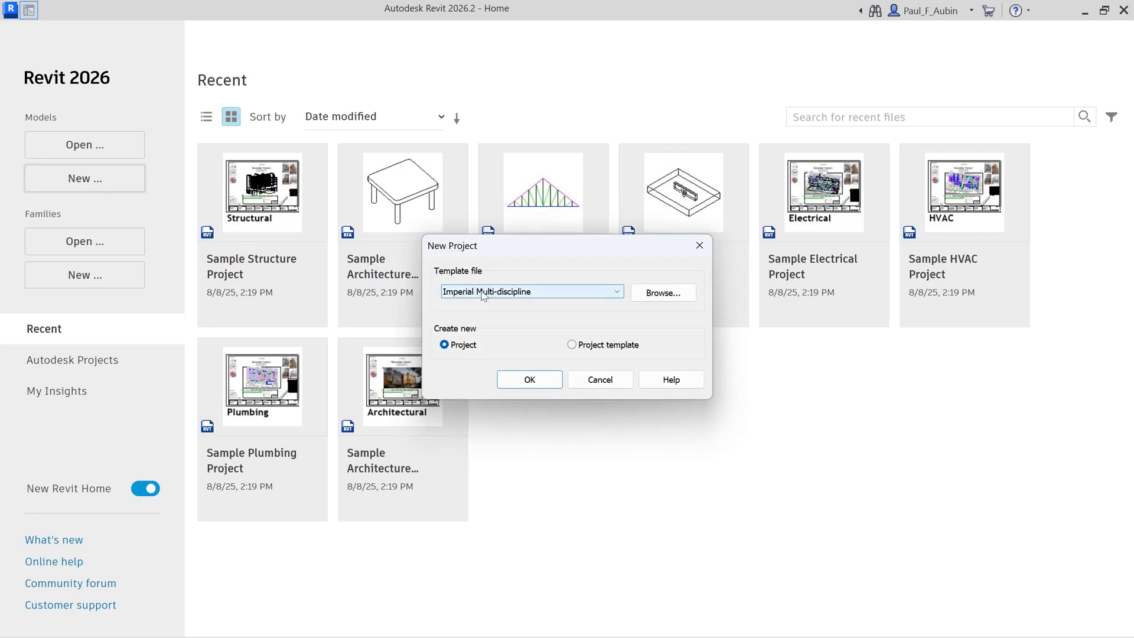
{"action": "left_click", "coordinate": [528, 379]}
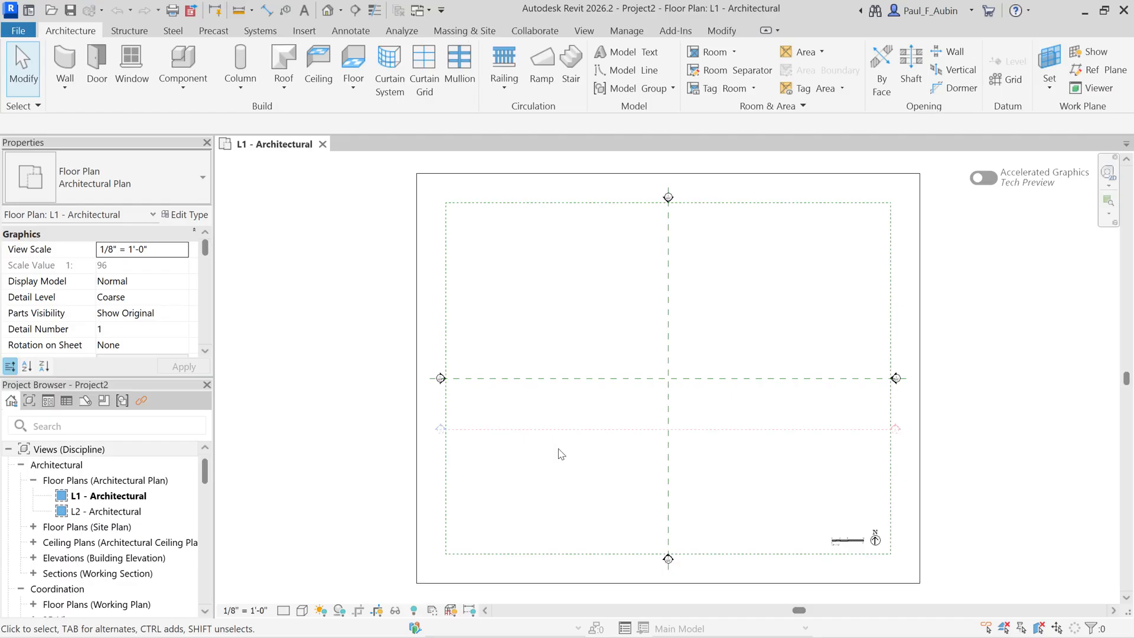
- Link Room Bounding Links.rvt into the project and dismiss the nested links message
{"action": "left_click", "coordinate": [303, 30]}
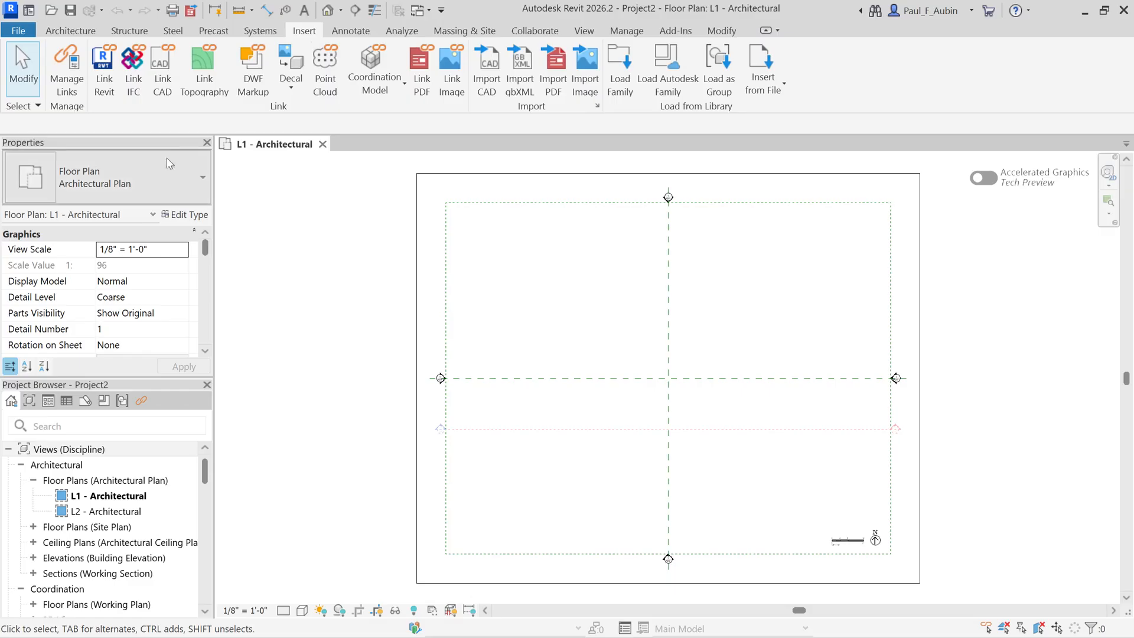
{"action": "left_click", "coordinate": [103, 68]}
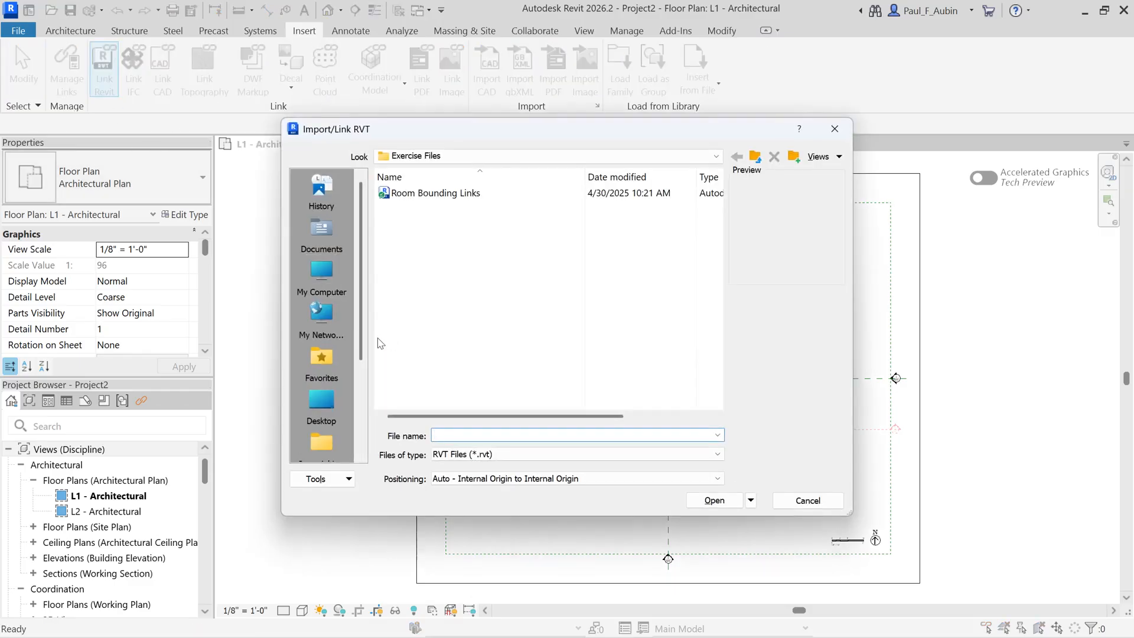
{"action": "mouse_move", "coordinate": [438, 335]}
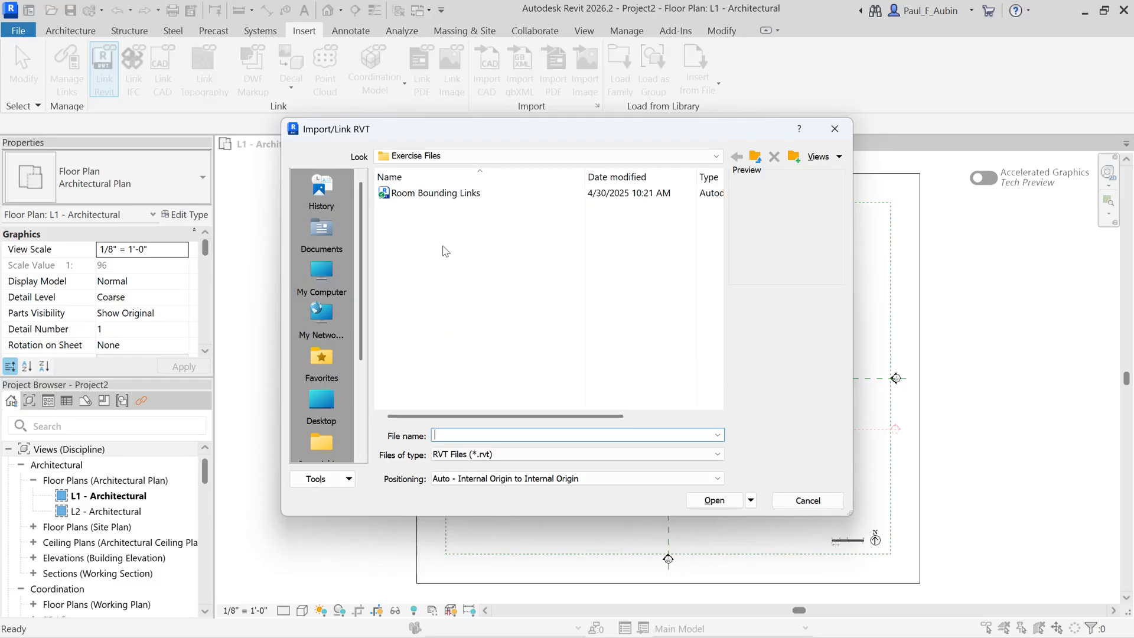
{"action": "left_click", "coordinate": [437, 193]}
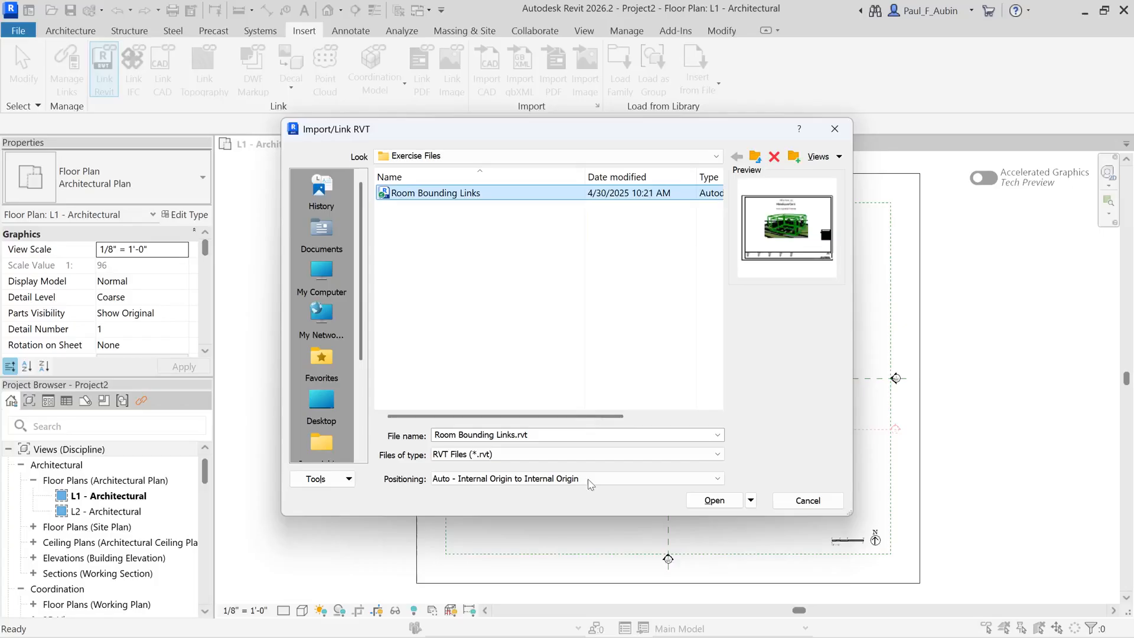
{"action": "mouse_move", "coordinate": [513, 490]}
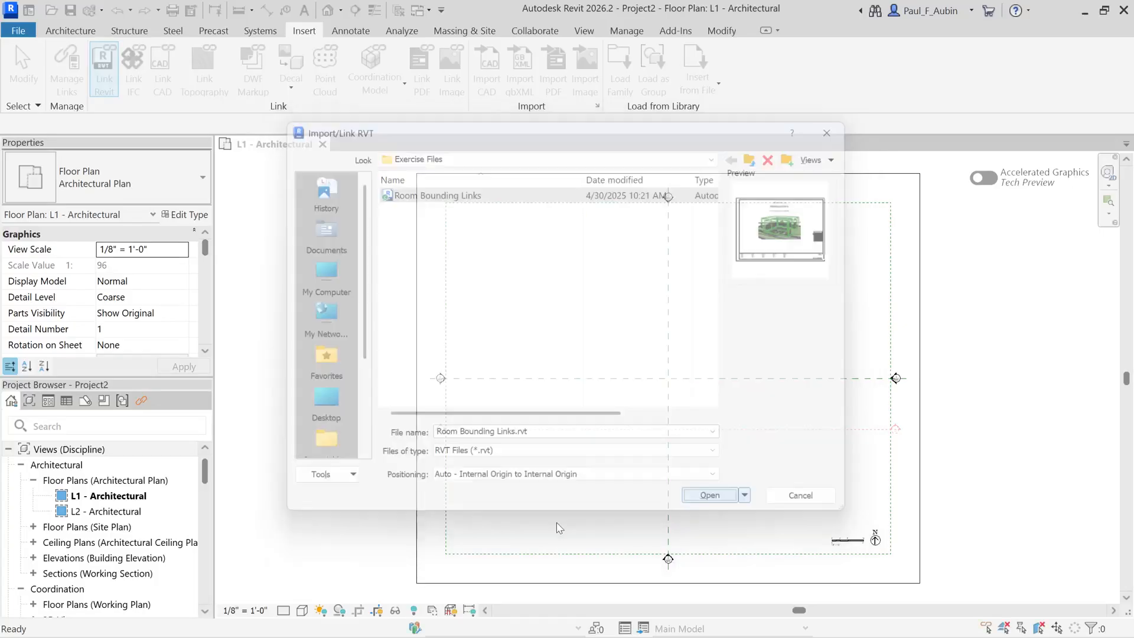
{"action": "left_click", "coordinate": [709, 495]}
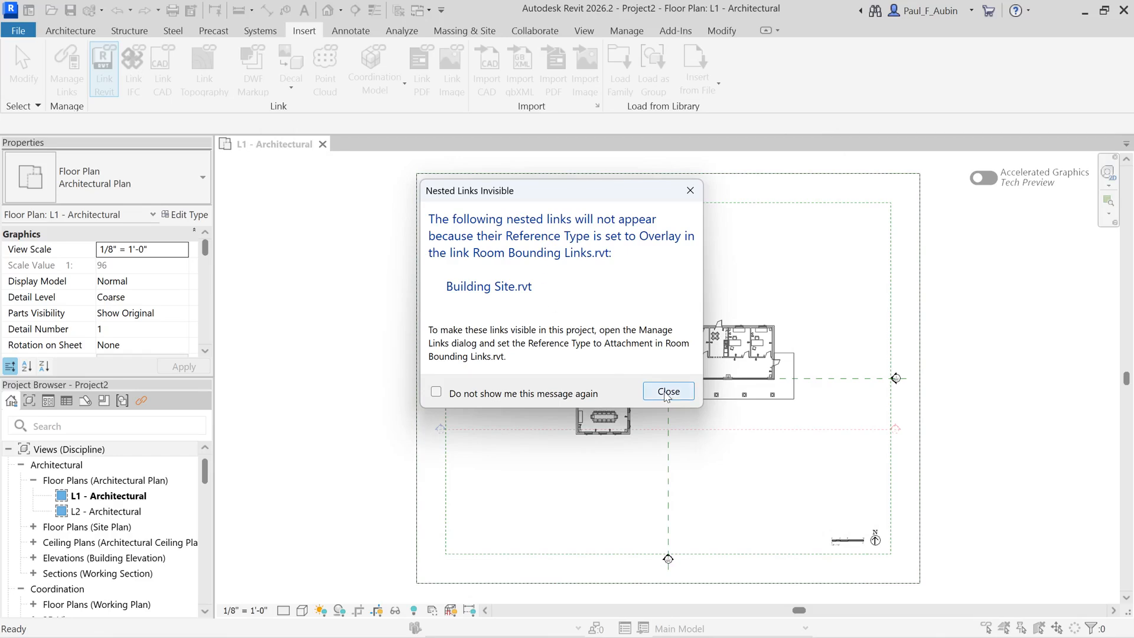
{"action": "left_click", "coordinate": [667, 391]}
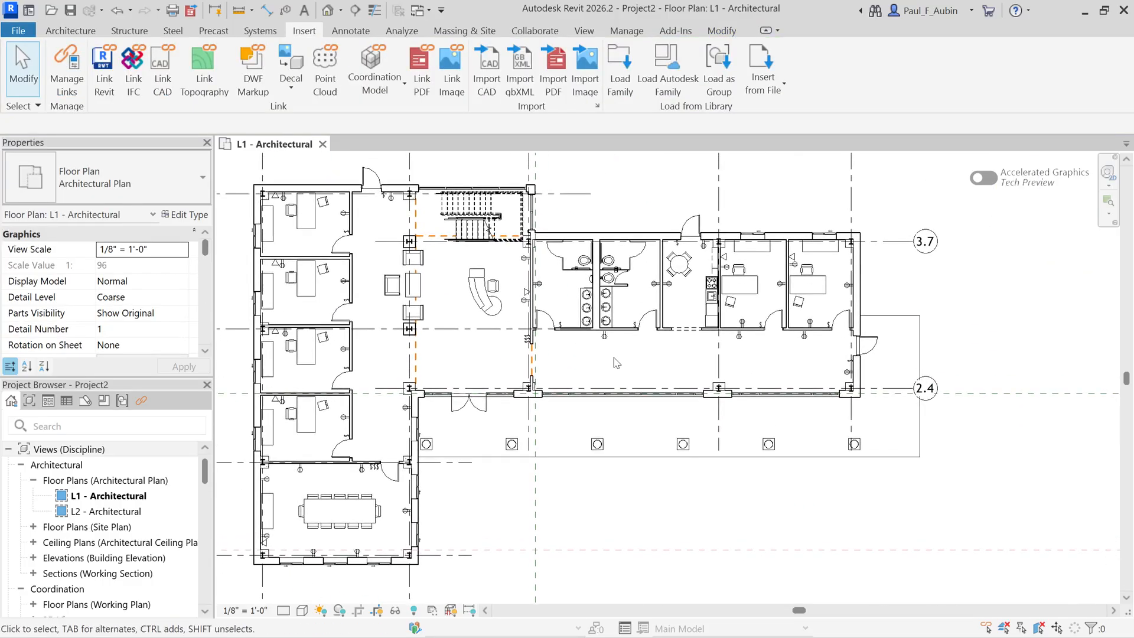
- Draw a rectangular loop of walls below the linked building
{"action": "left_click", "coordinate": [70, 30]}
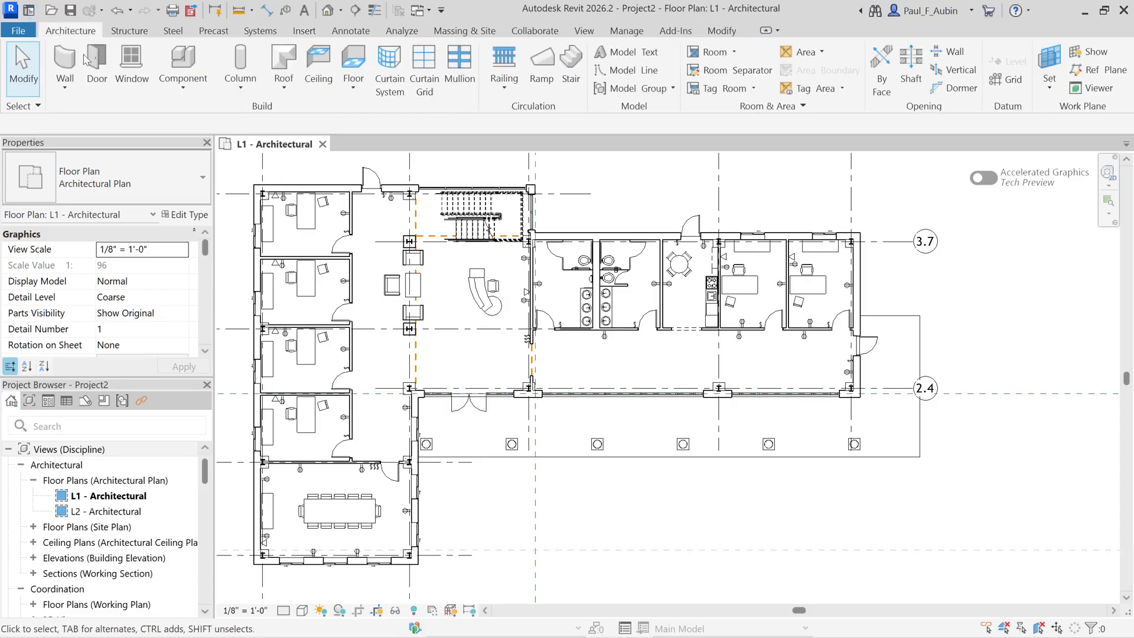
{"action": "left_click", "coordinate": [63, 69]}
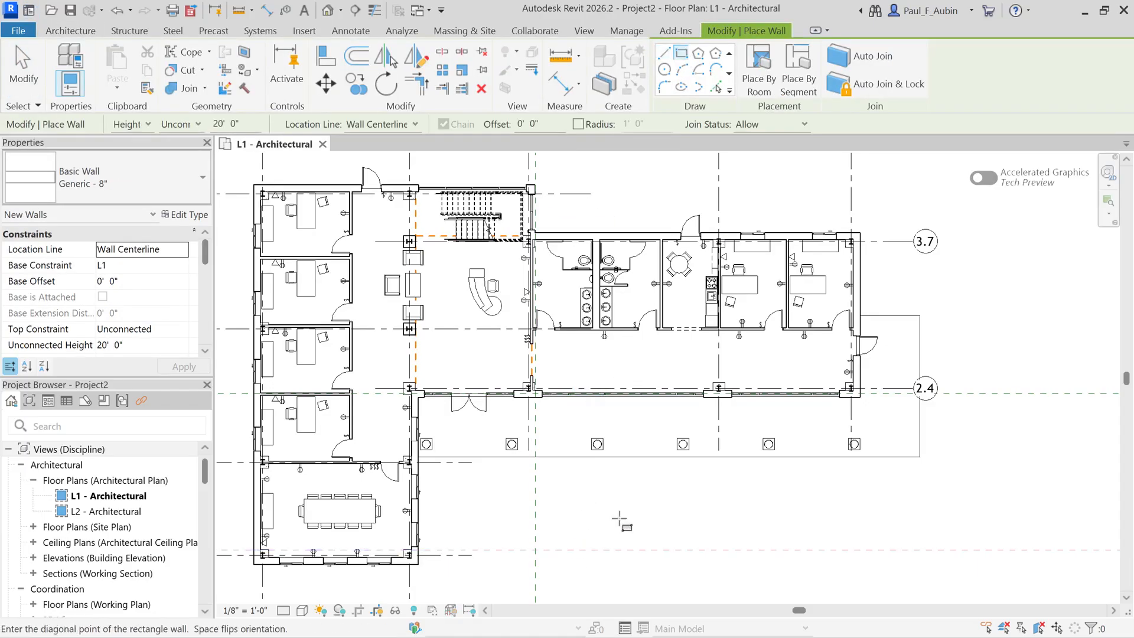
{"action": "left_click_drag", "start_coordinate": [621, 521], "coordinate": [819, 593]}
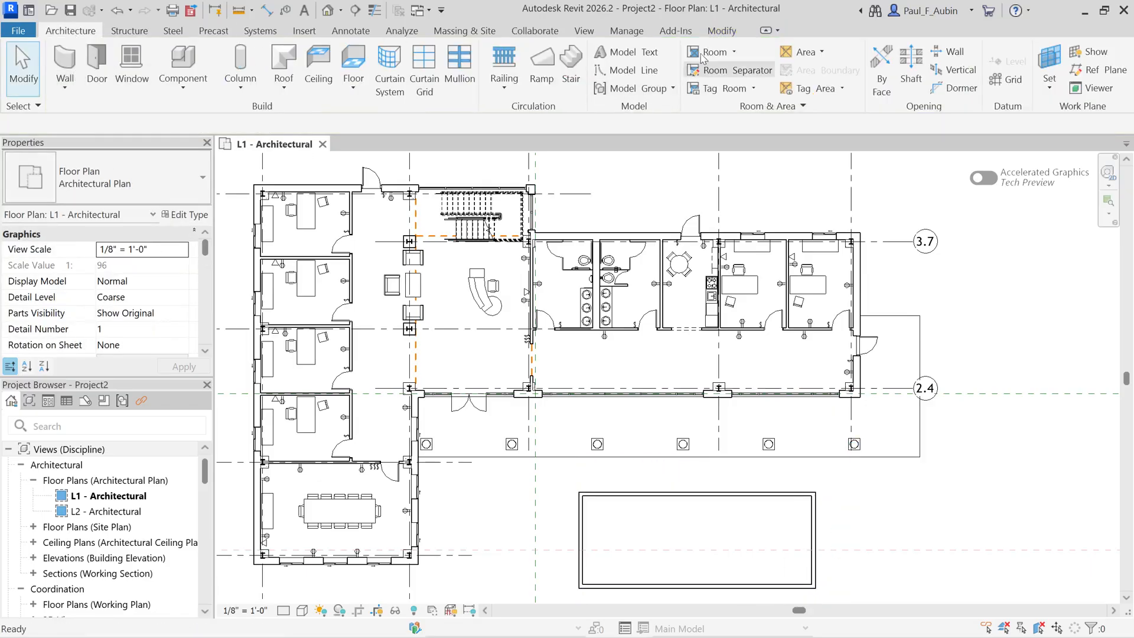
- Place tagged rooms in the wall rectangle and the linked building's central space
{"action": "left_click", "coordinate": [714, 52]}
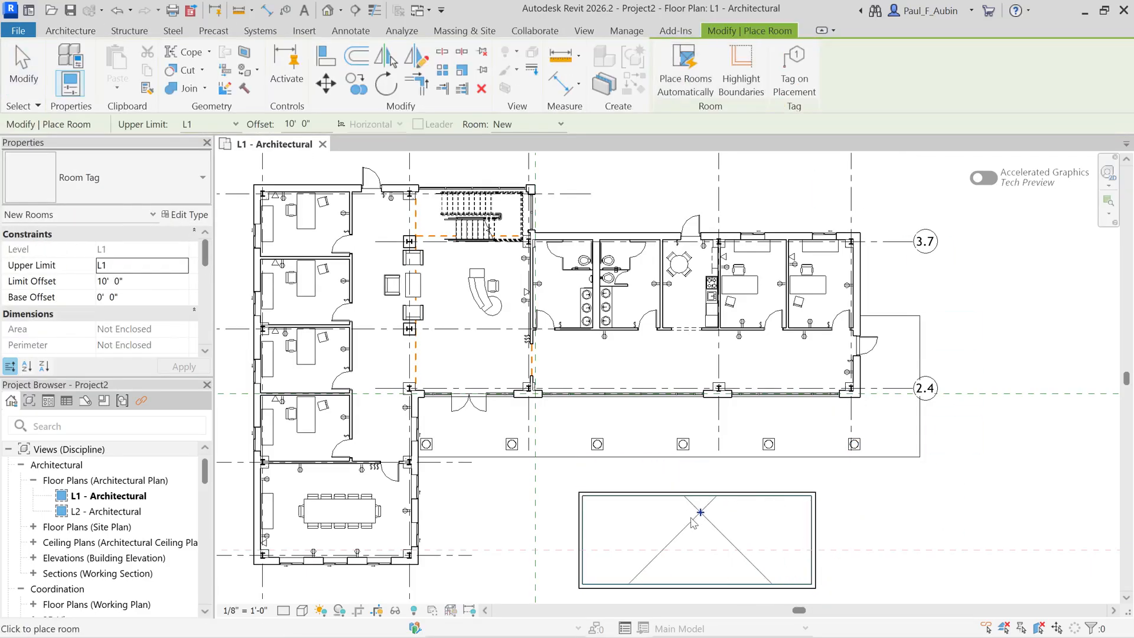
{"action": "mouse_move", "coordinate": [693, 535]}
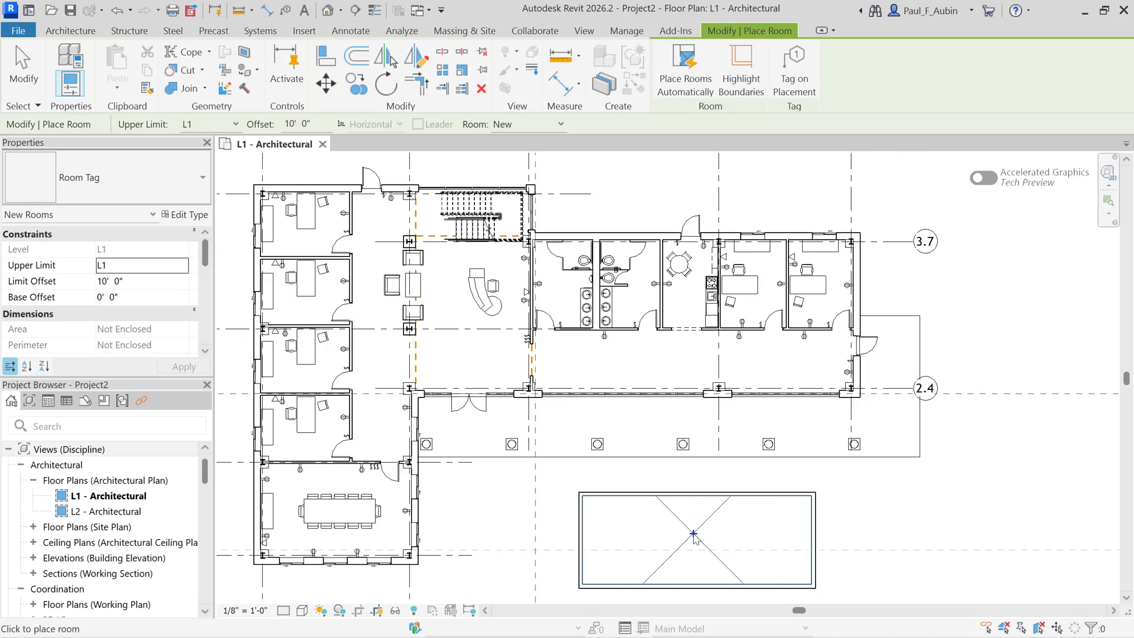
{"action": "mouse_move", "coordinate": [807, 541]}
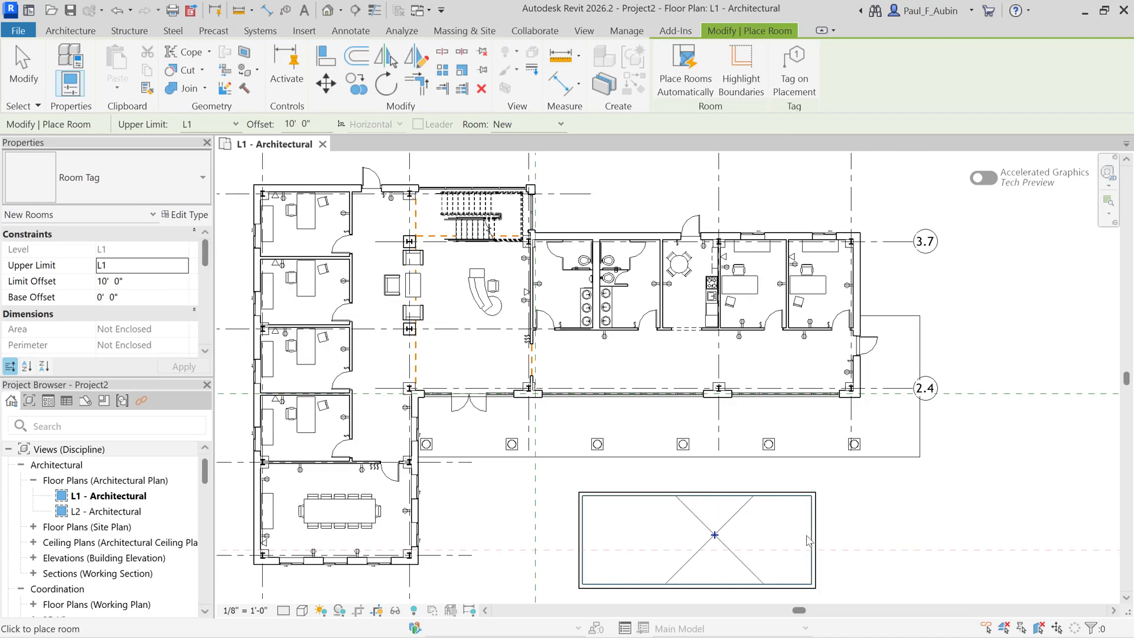
{"action": "mouse_move", "coordinate": [700, 537]}
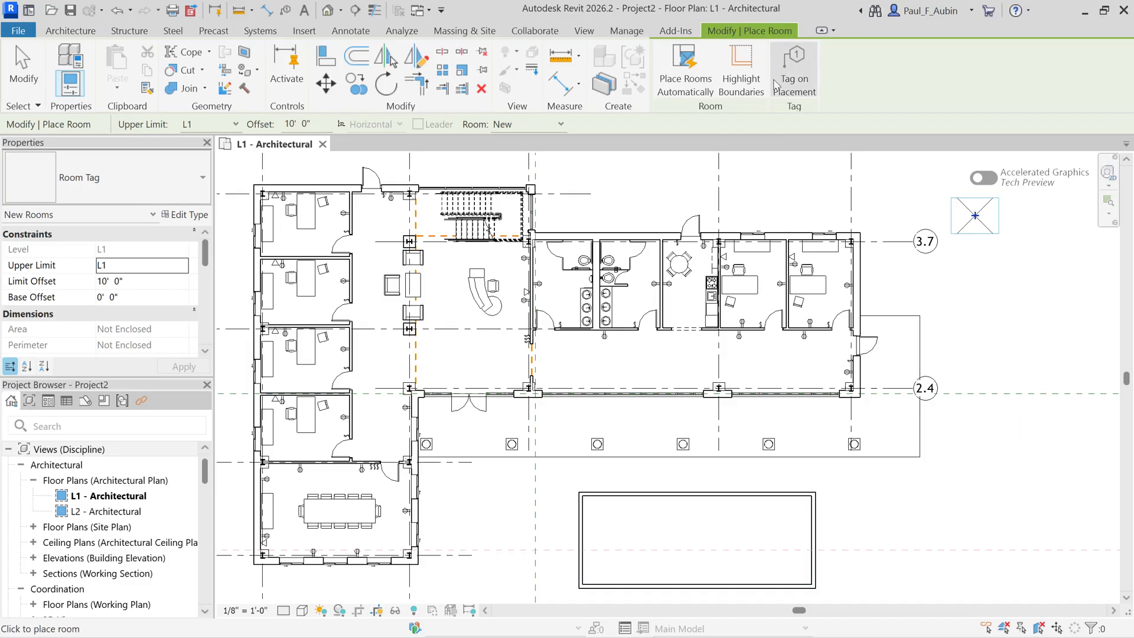
{"action": "left_click", "coordinate": [703, 534]}
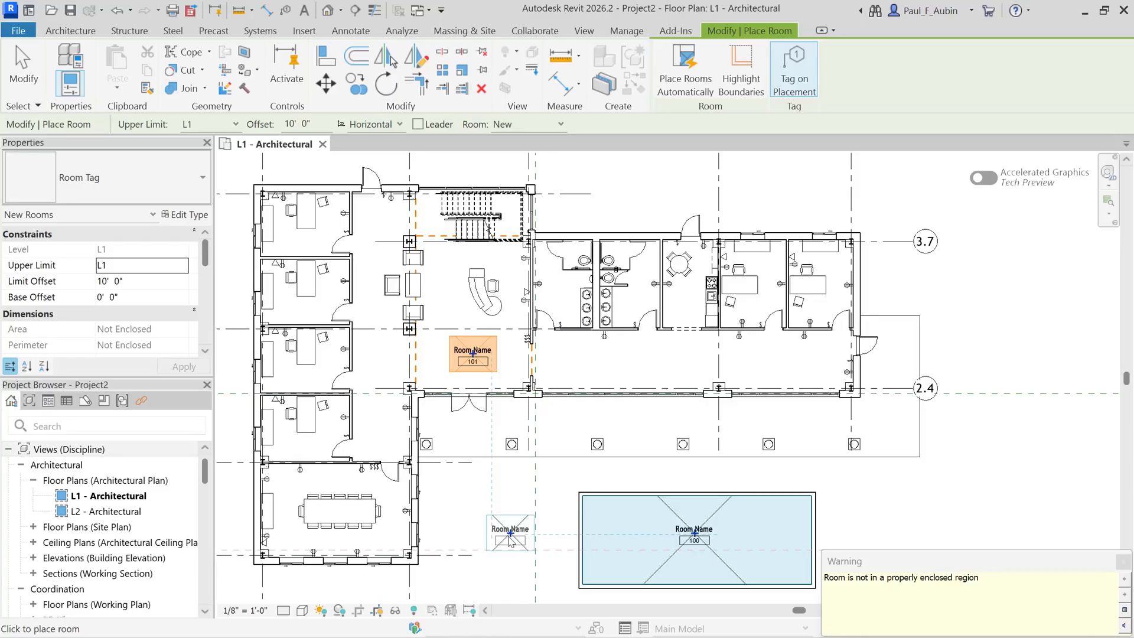
{"action": "left_click_drag", "start_coordinate": [509, 533], "coordinate": [250, 352]}
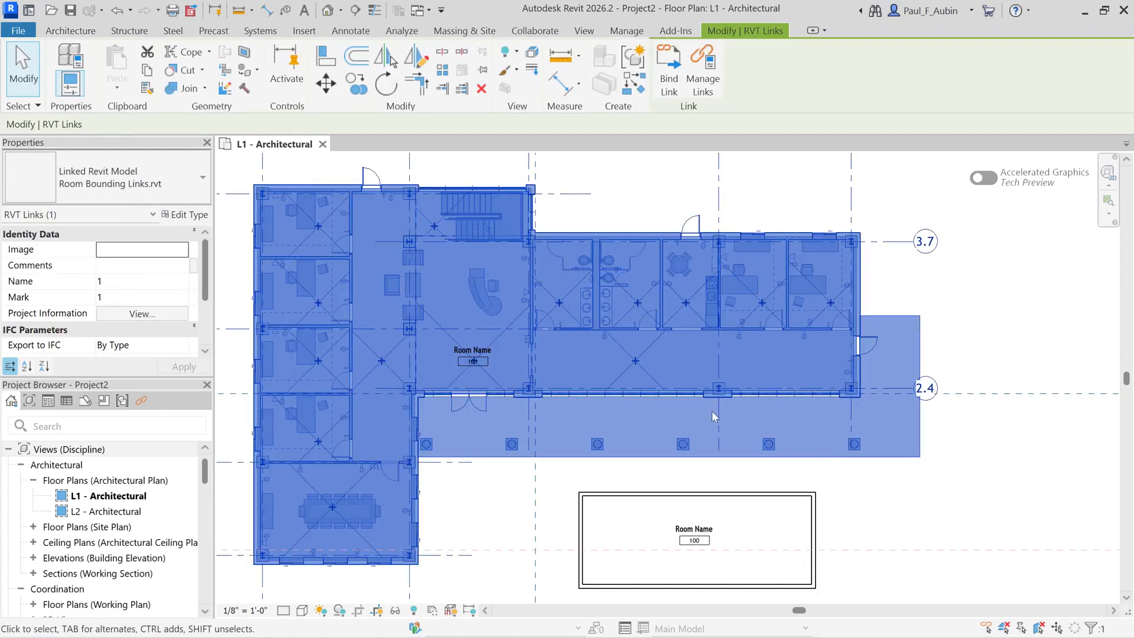
{"action": "mouse_move", "coordinate": [184, 214]}
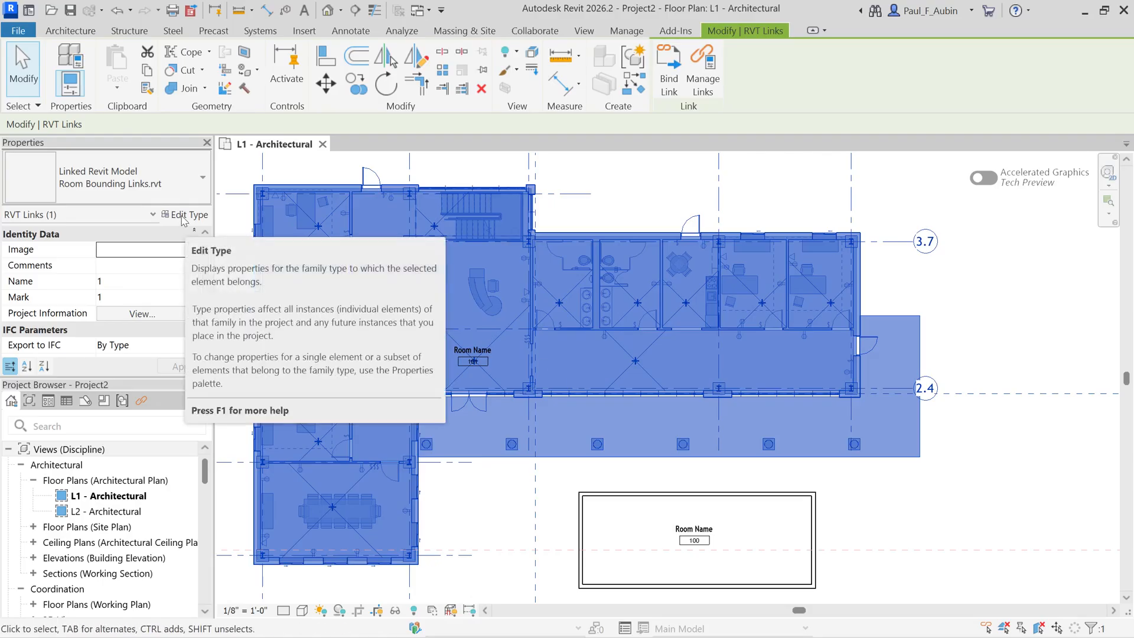
- Enable Room Bounding in the RVT link's Type Properties
{"action": "left_click", "coordinate": [189, 214]}
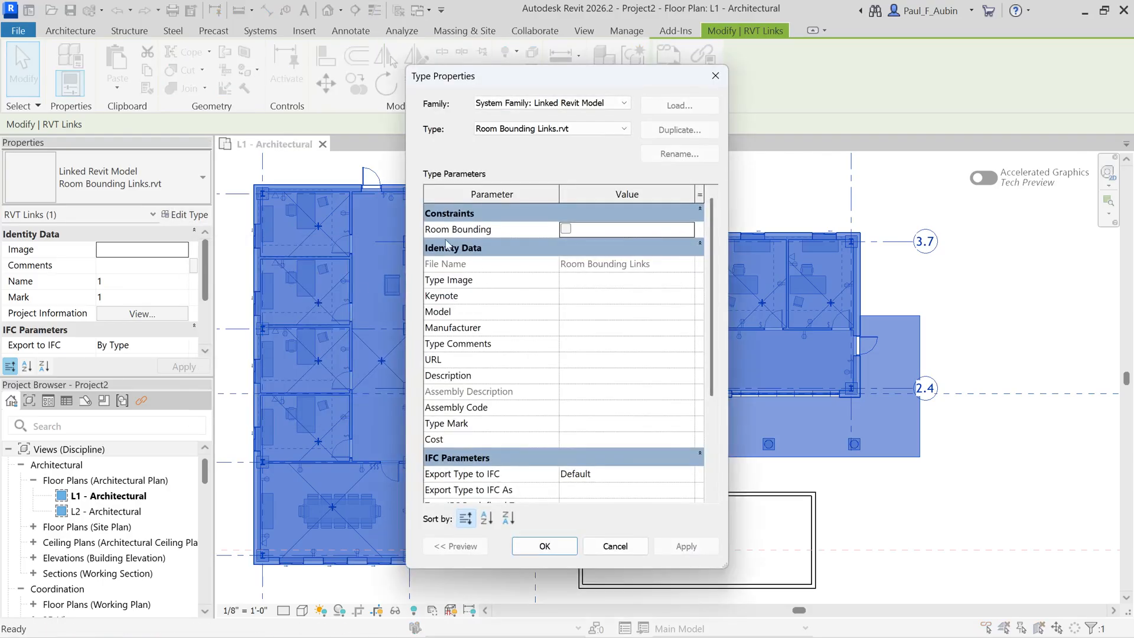
{"action": "mouse_move", "coordinate": [457, 229]}
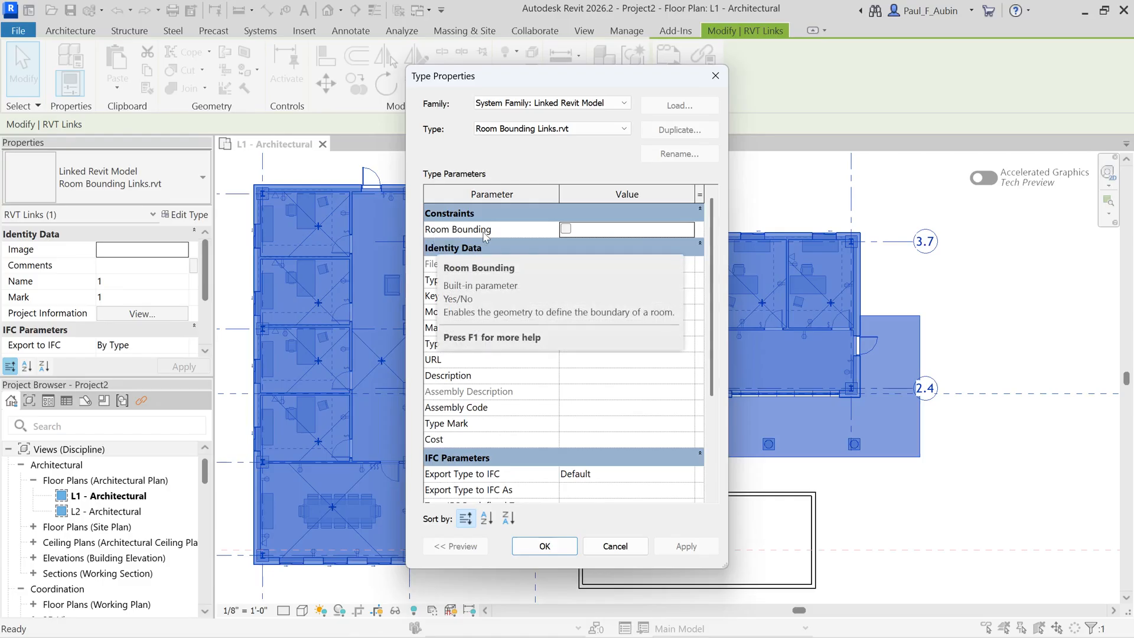
{"action": "mouse_move", "coordinate": [483, 236]}
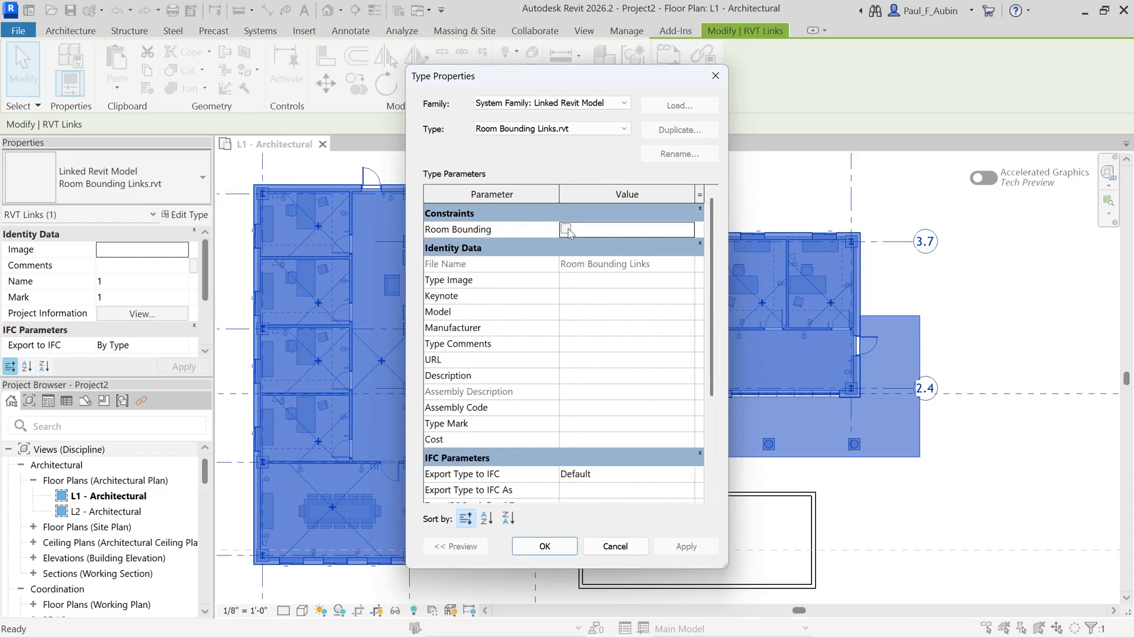
{"action": "left_click", "coordinate": [567, 229]}
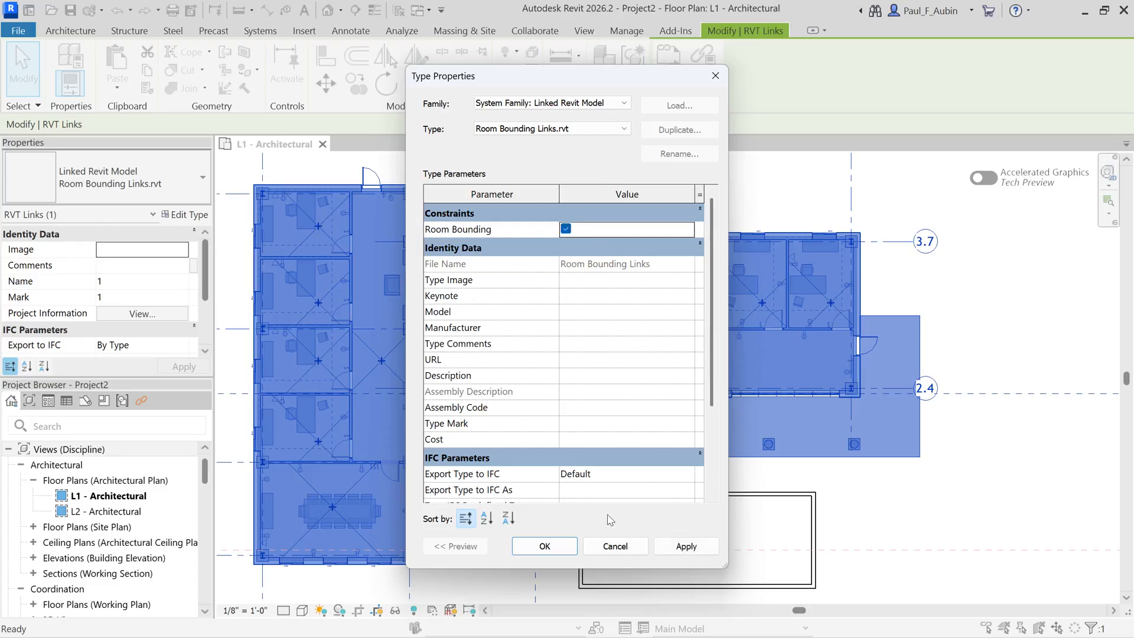
{"action": "left_click", "coordinate": [544, 546]}
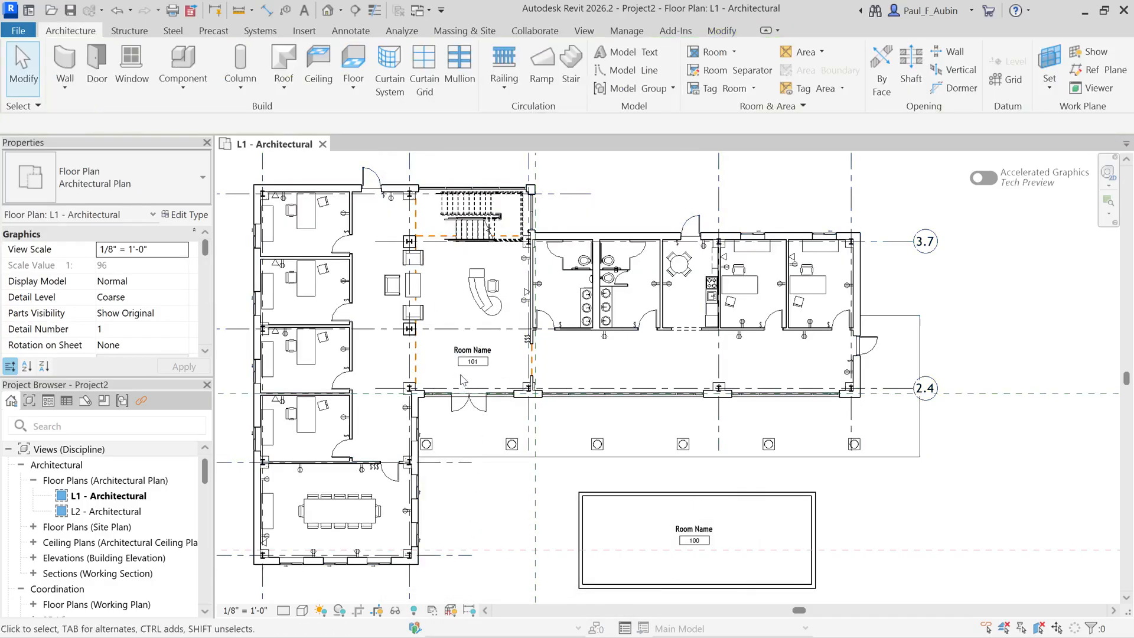
- Place tagged rooms 102 and 103 beside room 101 in the linked plan
{"action": "left_click", "coordinate": [471, 350]}
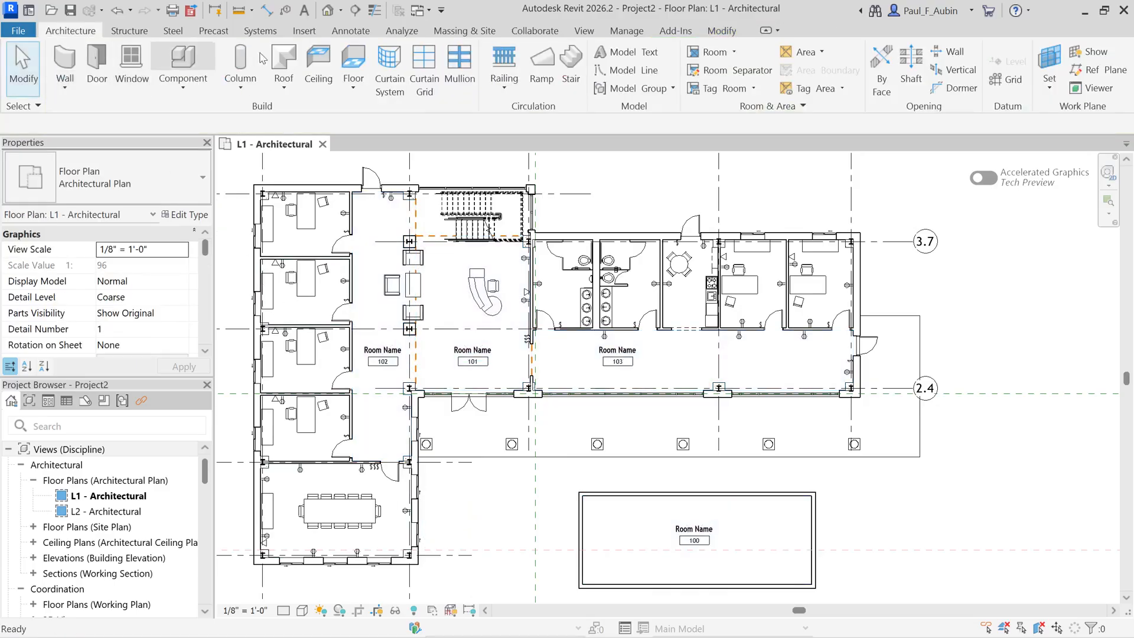
{"action": "left_click", "coordinate": [303, 30]}
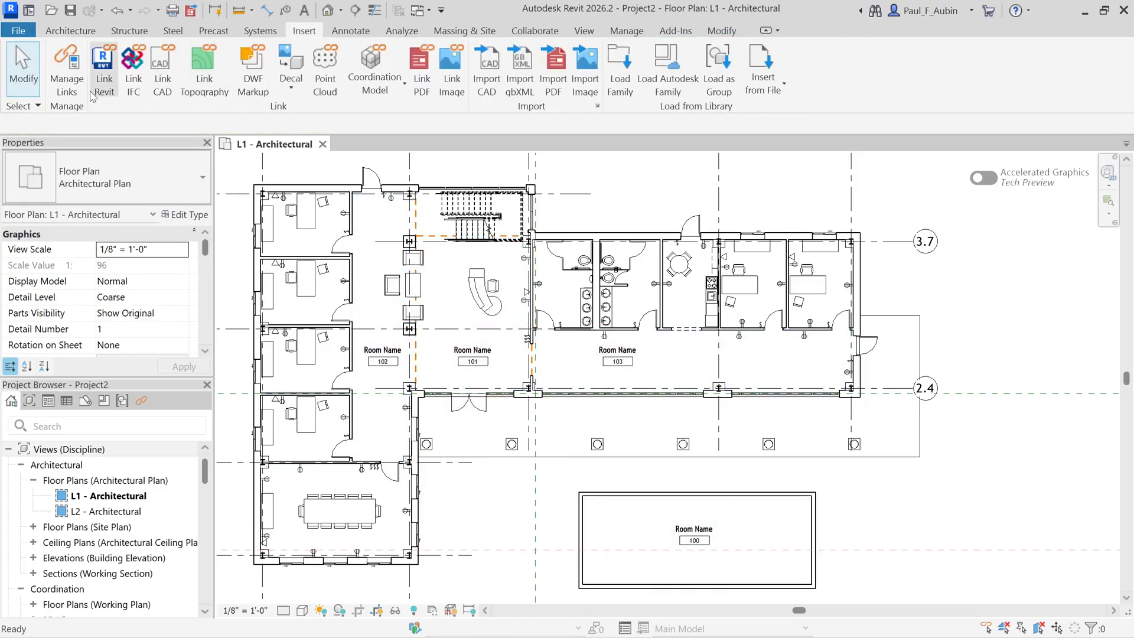
- Unload Room Bounding Links.rvt in Manage Links, accepting the room-not-enclosed warnings
{"action": "left_click", "coordinate": [65, 68]}
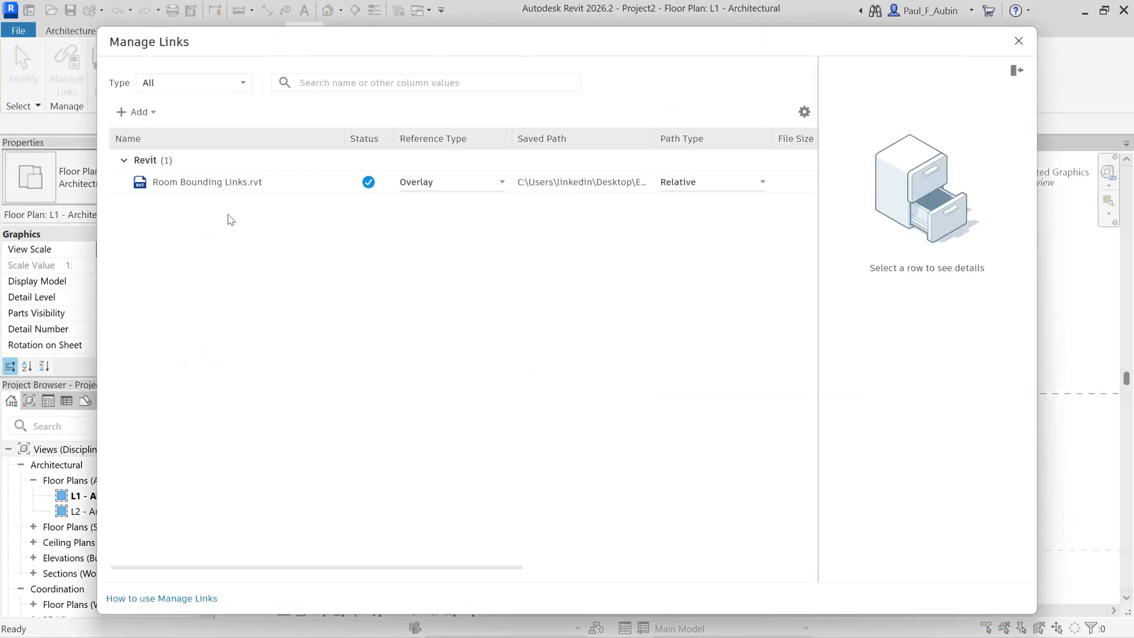
{"action": "left_click", "coordinate": [206, 182]}
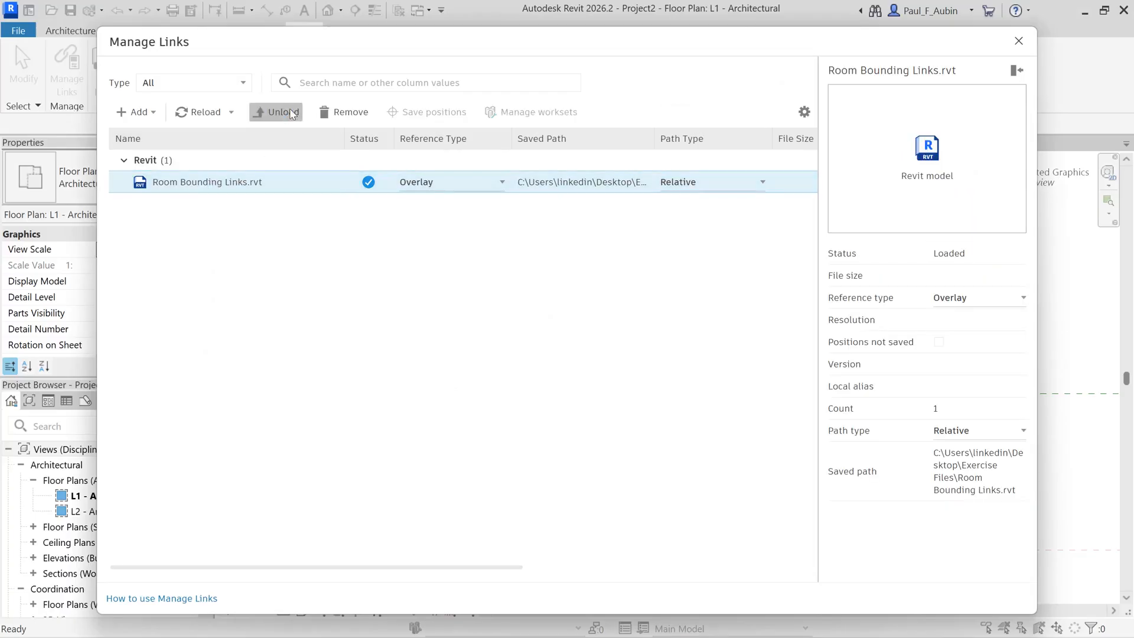
{"action": "left_click", "coordinate": [277, 113]}
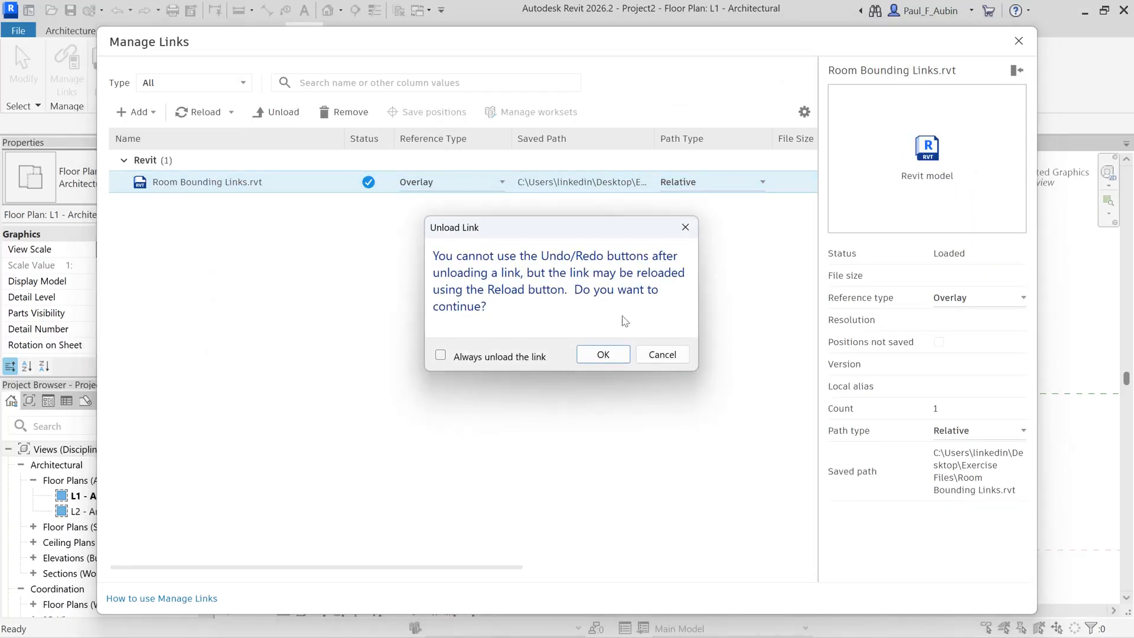
{"action": "left_click", "coordinate": [602, 355]}
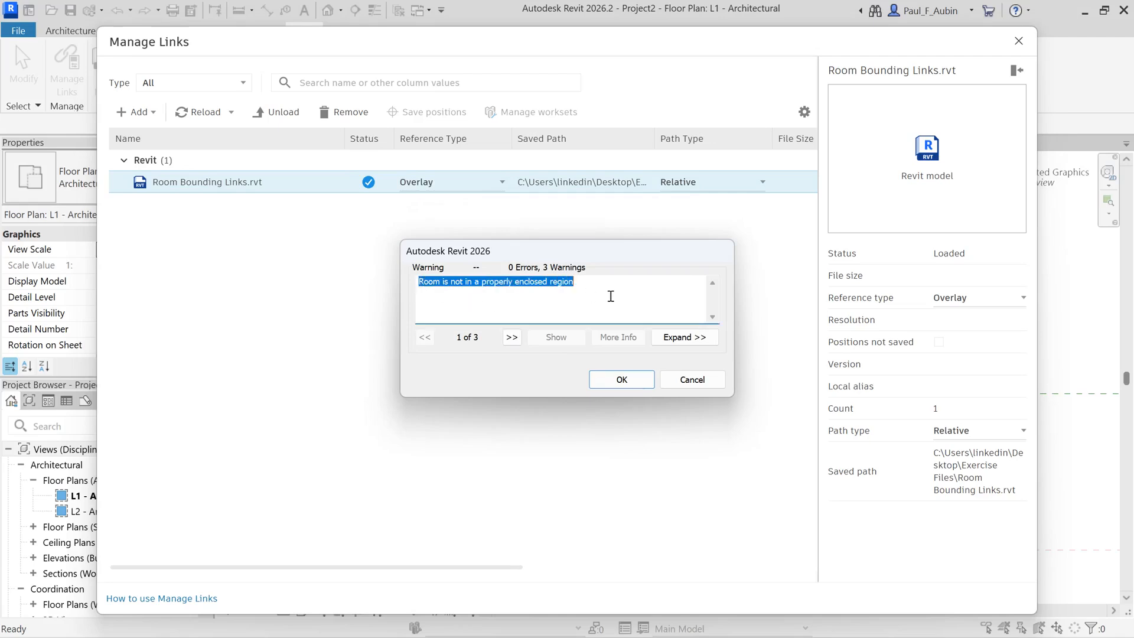
{"action": "mouse_move", "coordinate": [609, 317]}
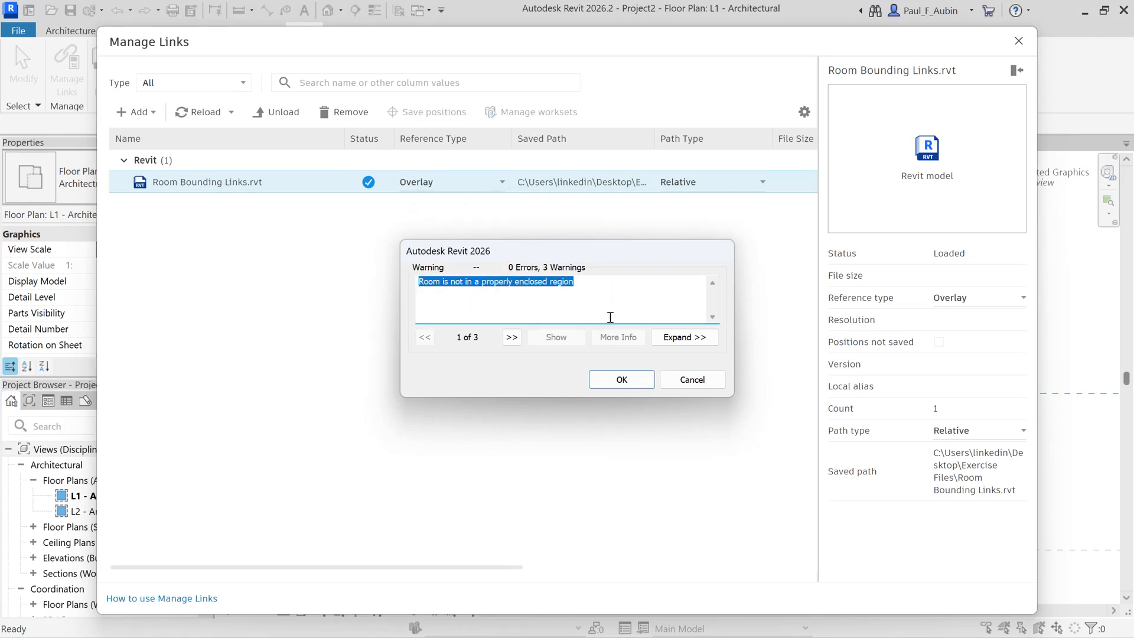
{"action": "left_click", "coordinate": [619, 379]}
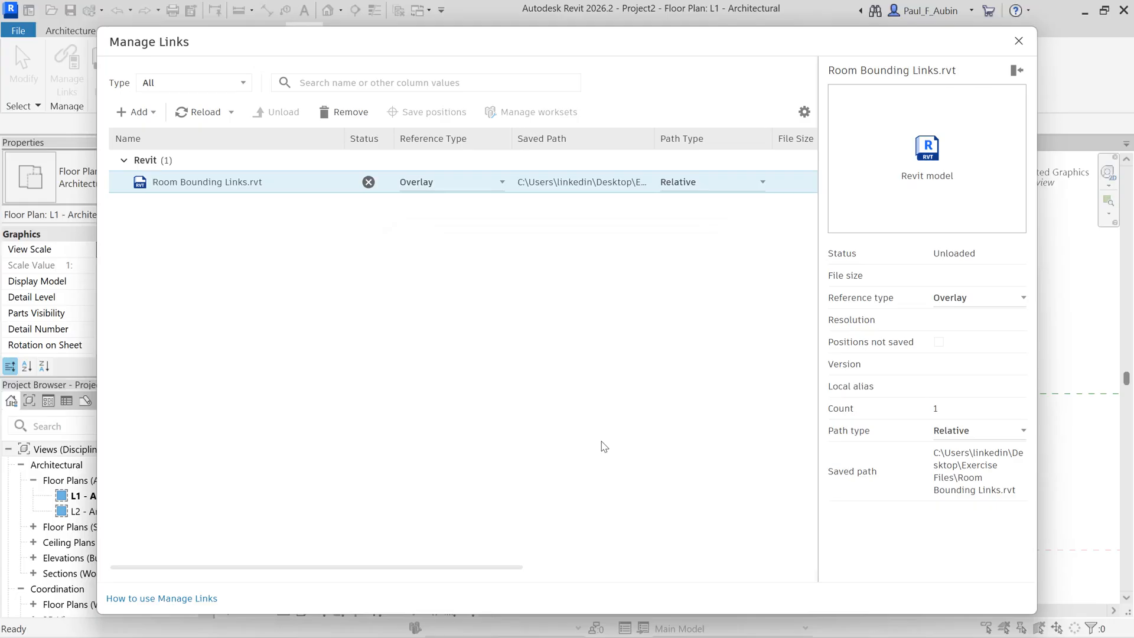
{"action": "left_click", "coordinate": [1017, 41]}
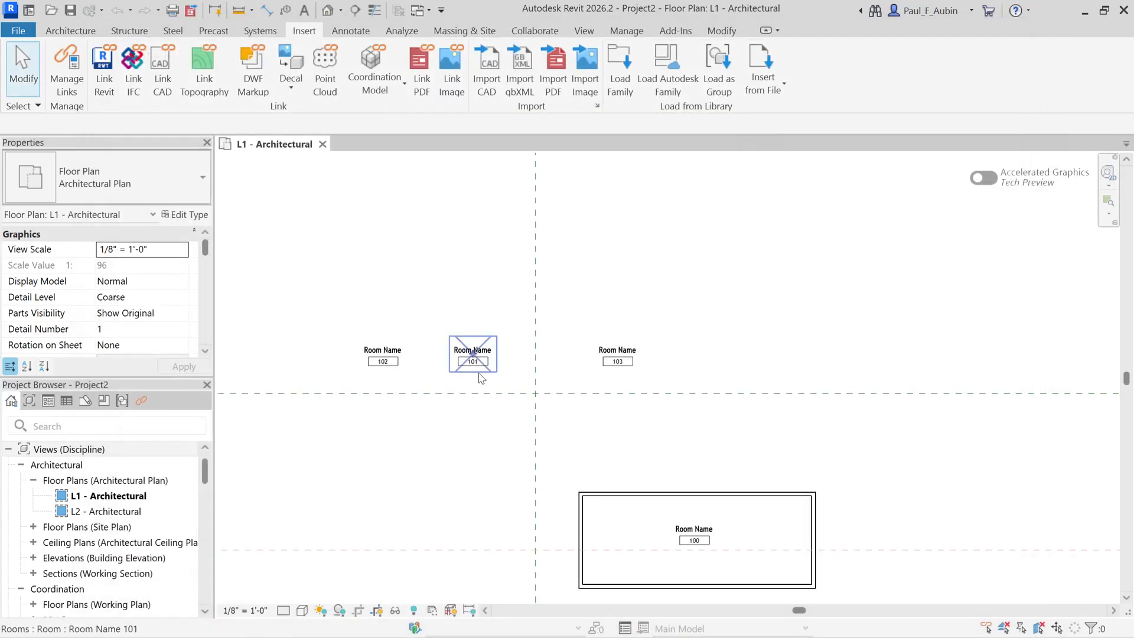
{"action": "left_click", "coordinate": [382, 354]}
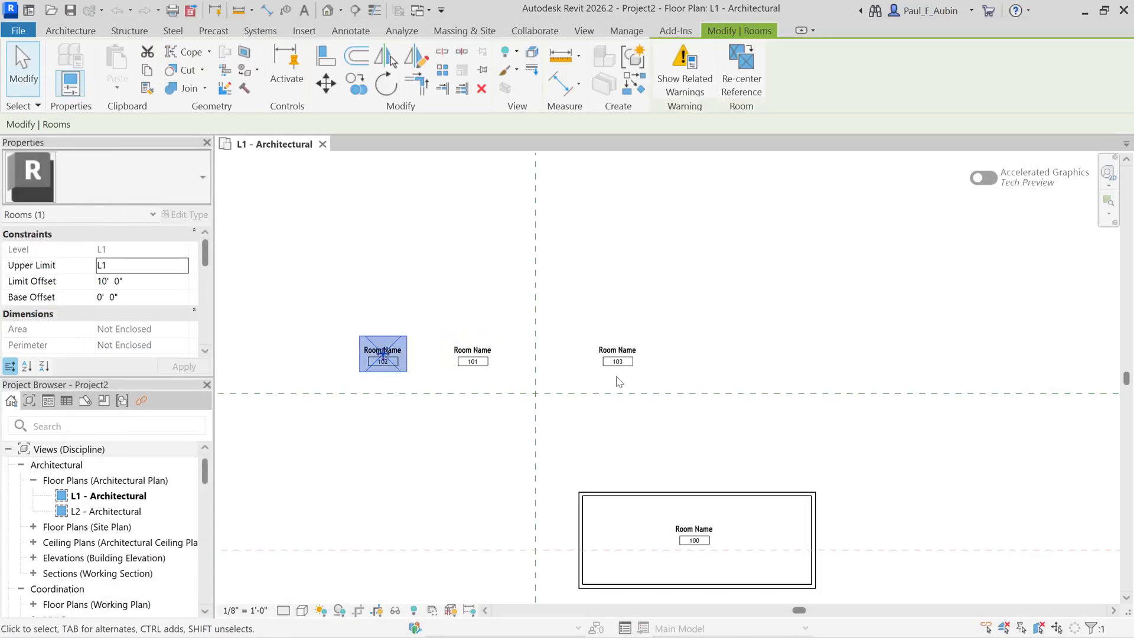
{"action": "left_click", "coordinate": [617, 354]}
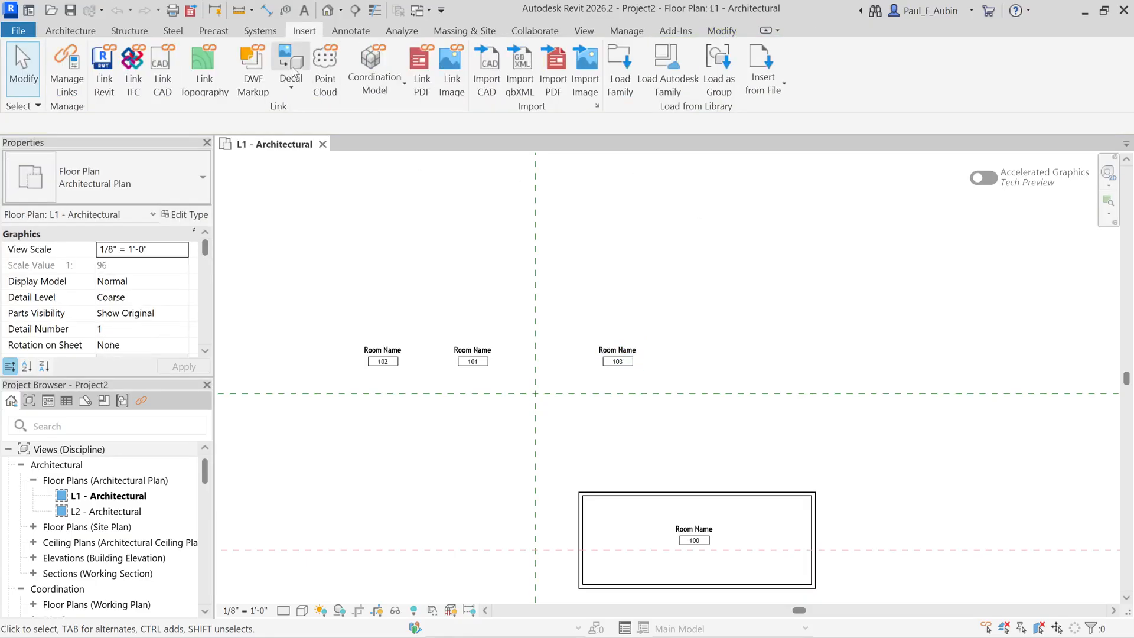
- Reload Room Bounding Links.rvt from Manage Links, restoring room 101's 493.52 SF area
{"action": "left_click", "coordinate": [66, 65]}
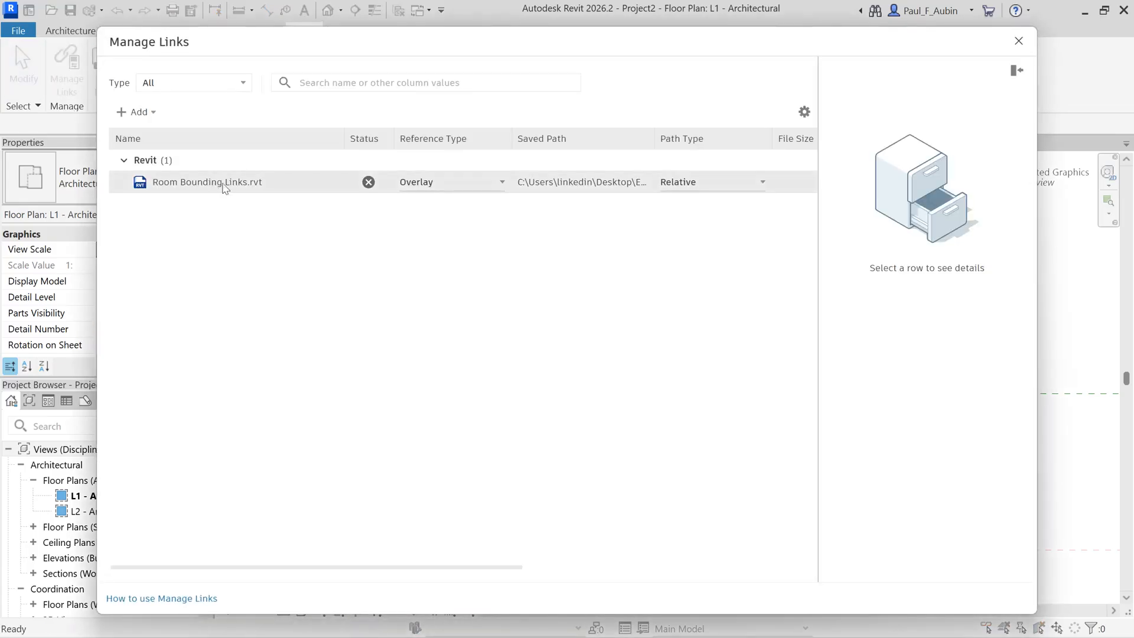
{"action": "left_click", "coordinate": [206, 181]}
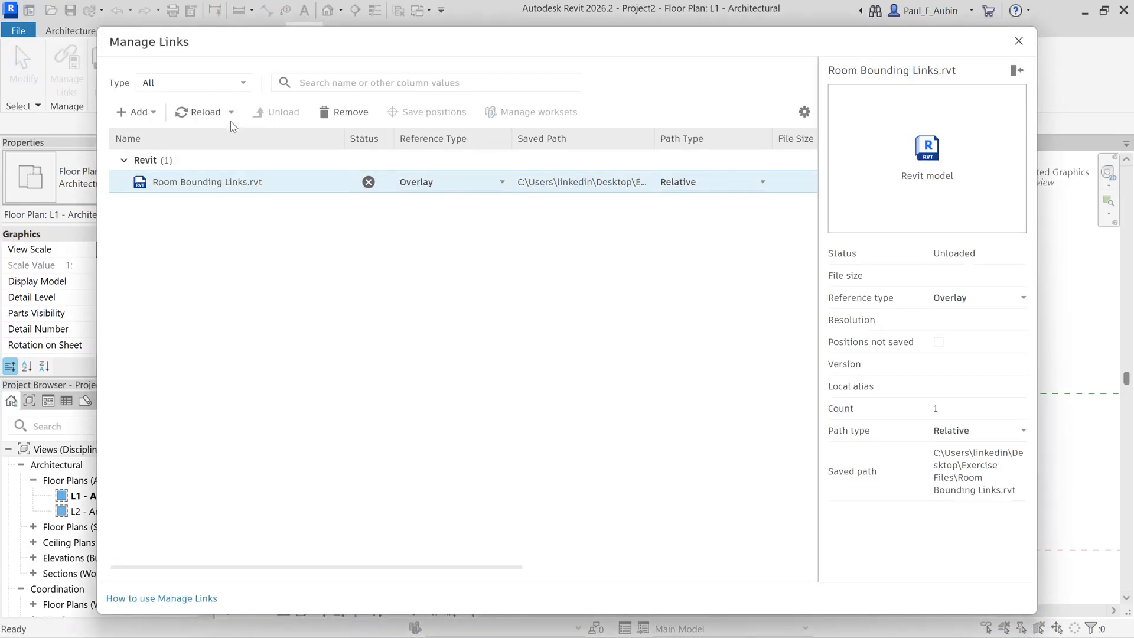
{"action": "left_click", "coordinate": [205, 112]}
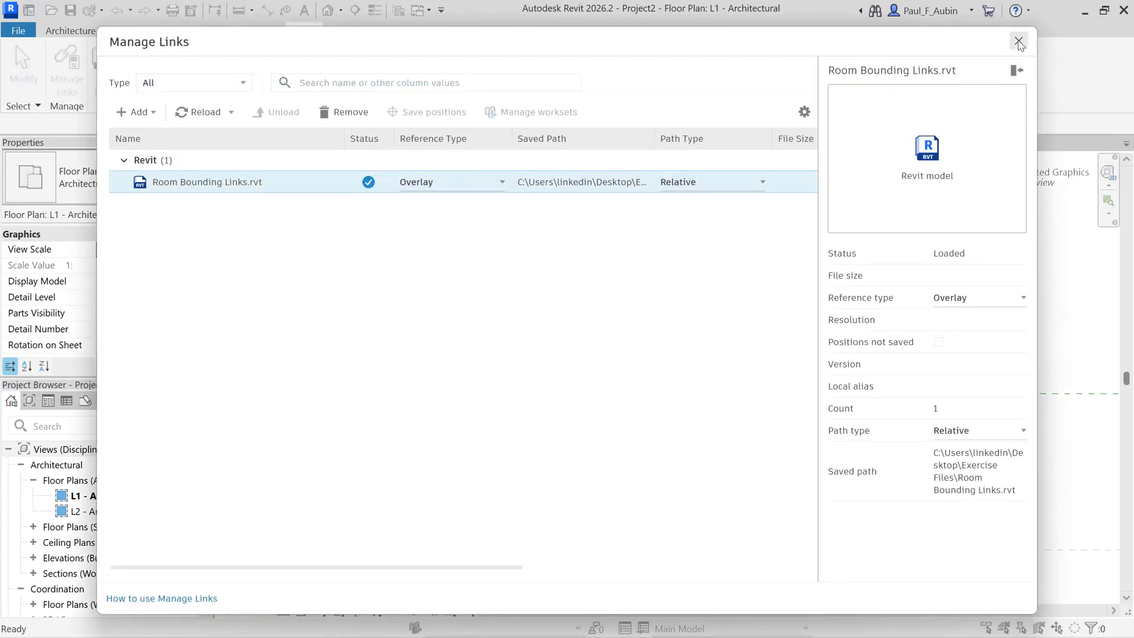
{"action": "left_click", "coordinate": [1018, 42]}
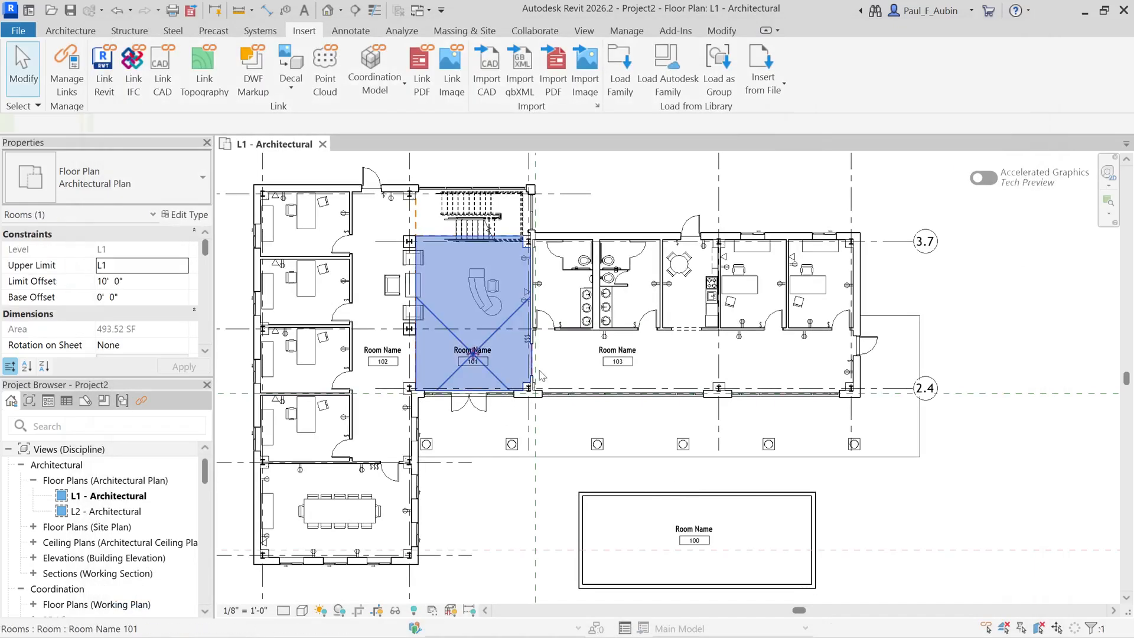
- Deselect the room and select the linked Room Bounding Links model
{"action": "left_click", "coordinate": [480, 512]}
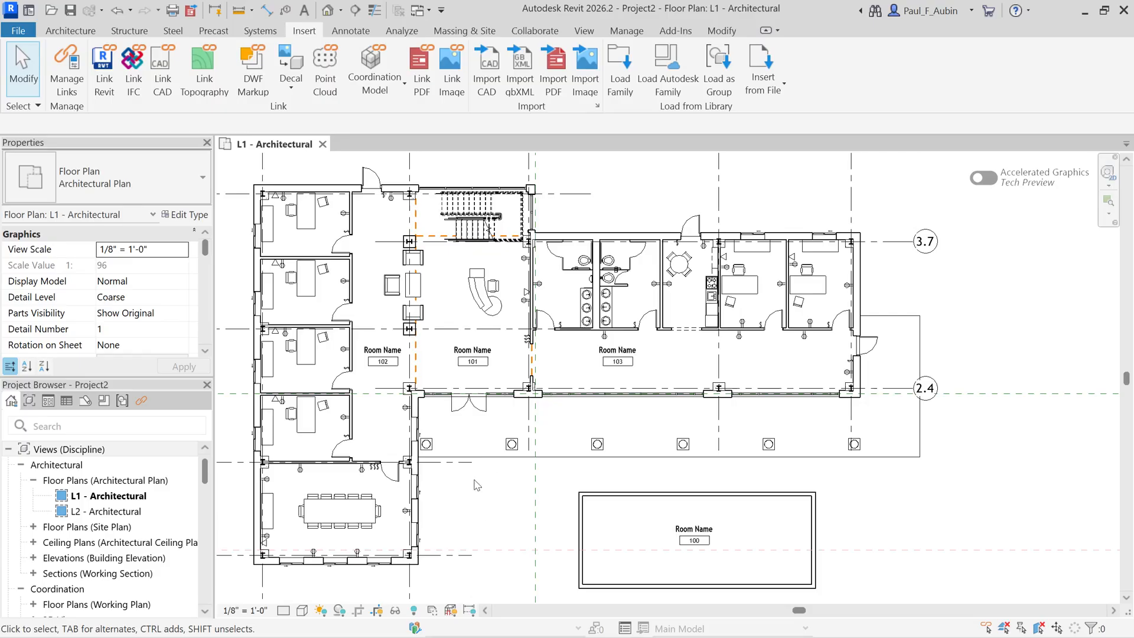
{"action": "left_click", "coordinate": [333, 290]}
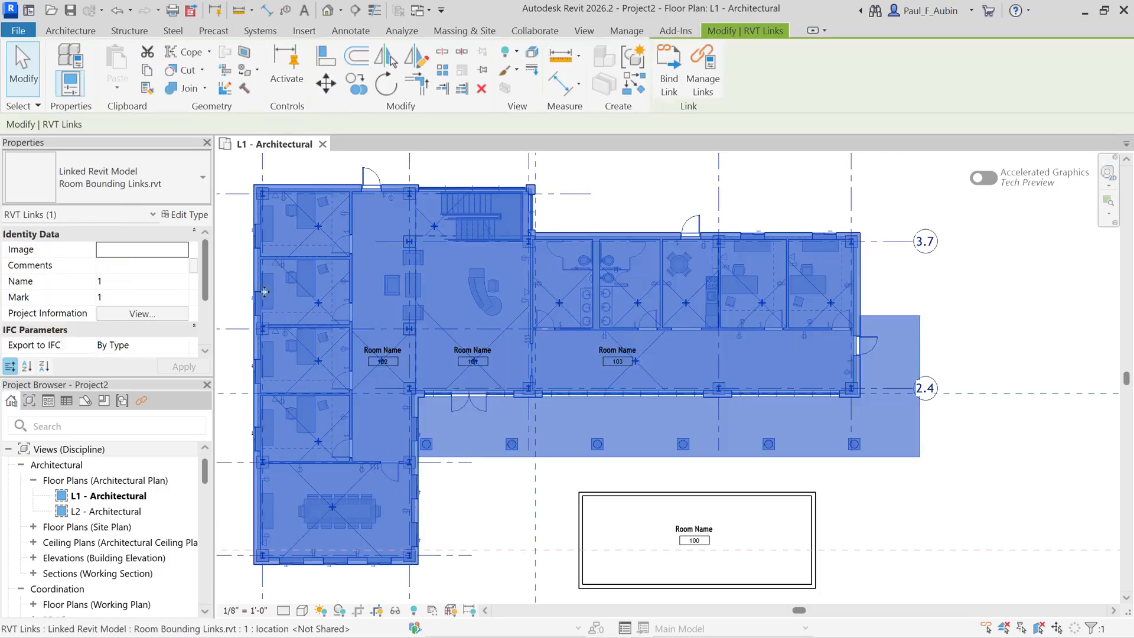
{"action": "mouse_move", "coordinate": [188, 214]}
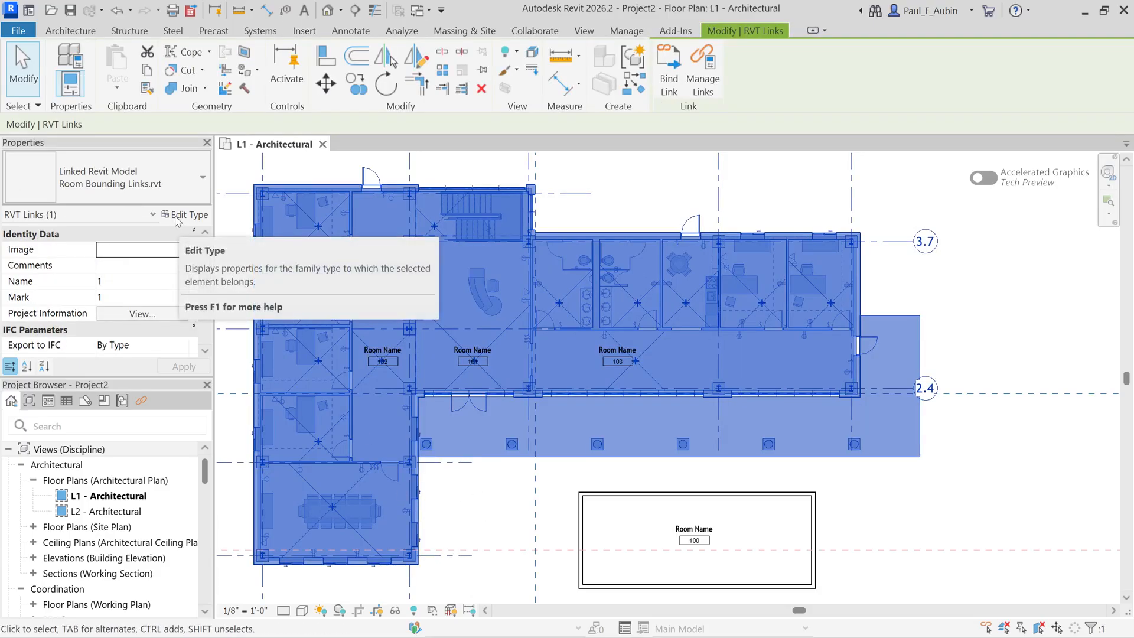